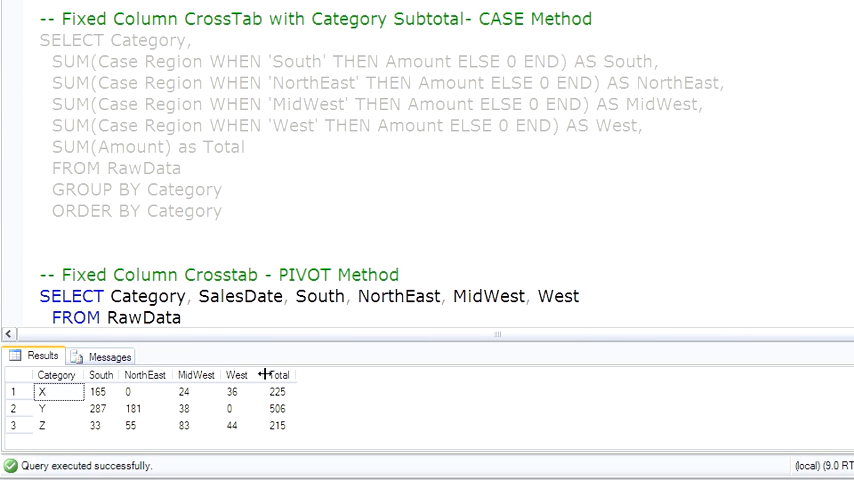
mouse_move(250, 388)
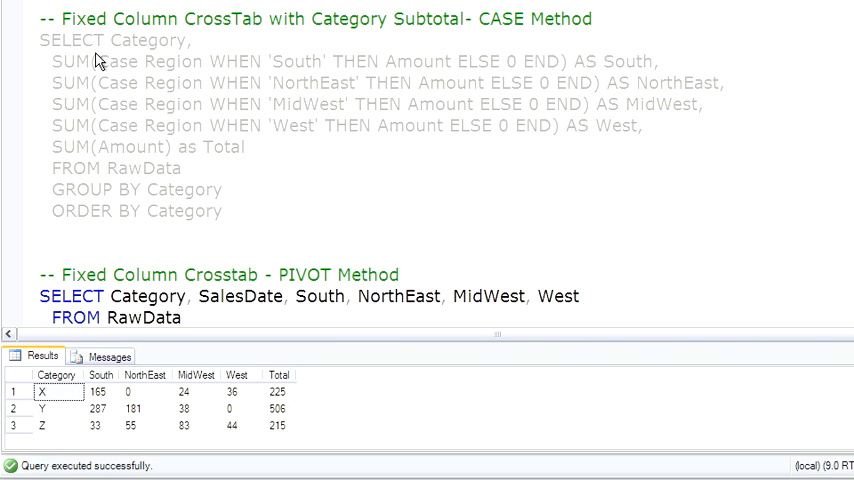
mouse_move(78, 364)
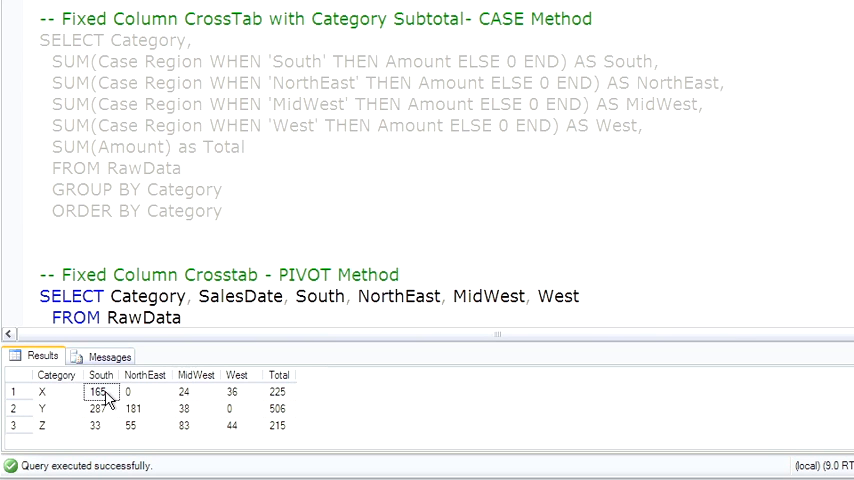
- Run the first PIVOT query with SalesDate, returning category and sales-date rows mostly NULL
left_click(140, 424)
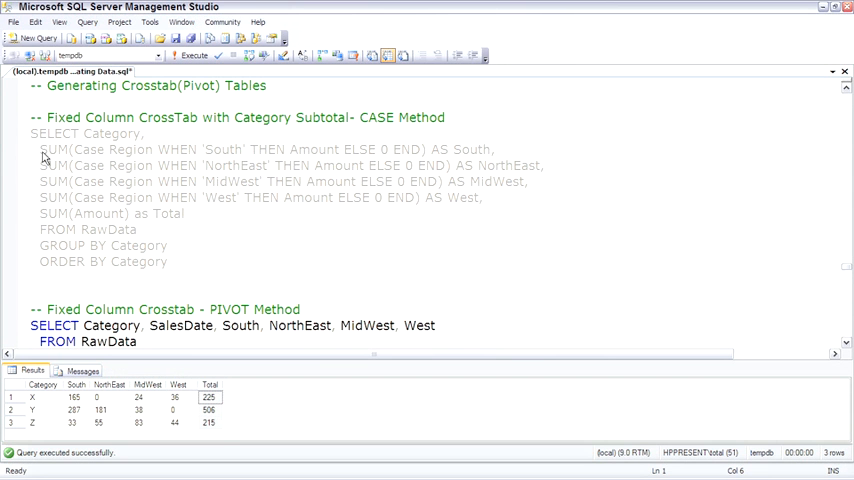
double_click(108, 134)
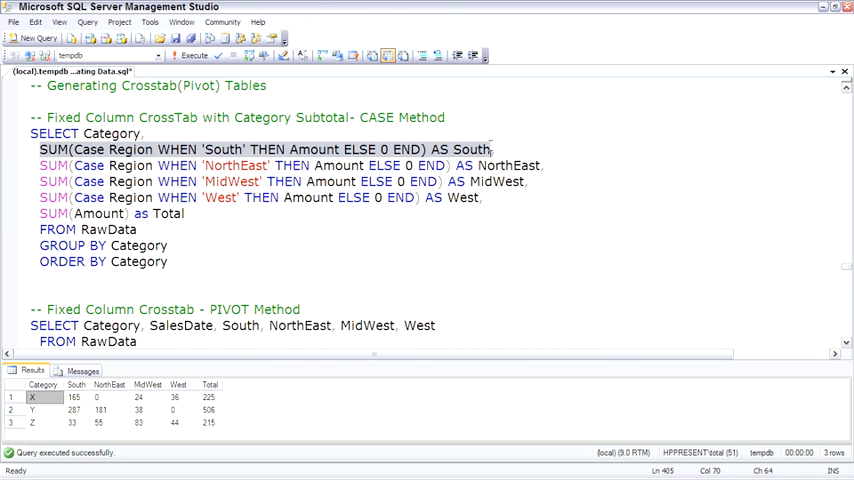
double_click(474, 148)
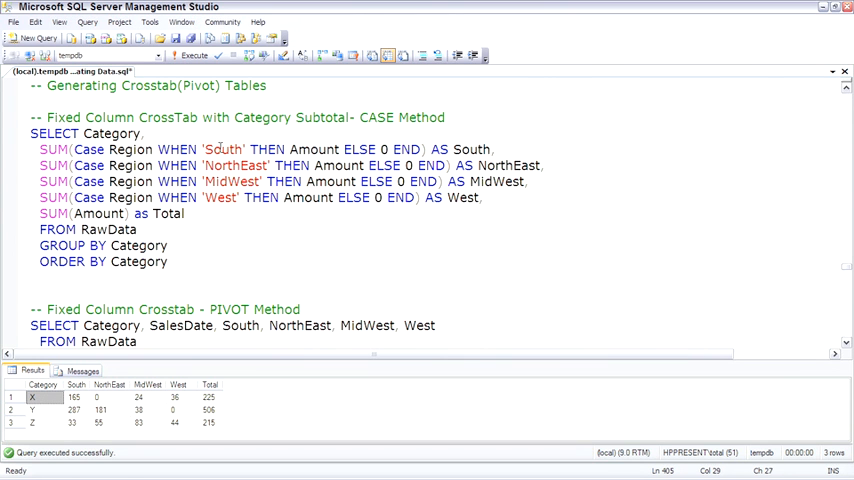
double_click(220, 148)
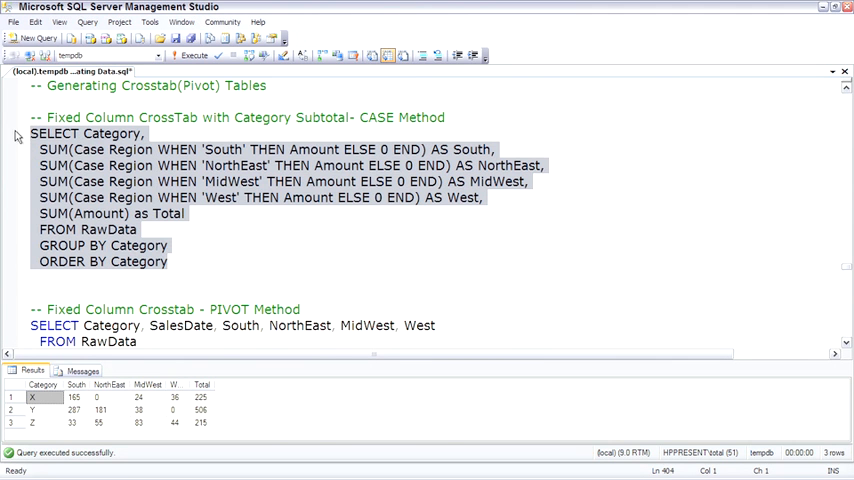
- Review the NULL-heavy PIVOT rows and highlight the subquery-based PIVOT query below
scroll("down", 3)
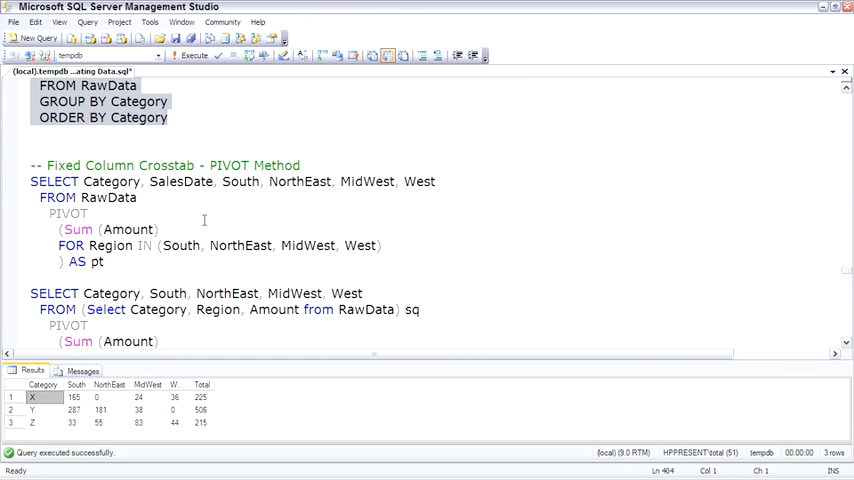
double_click(68, 212)
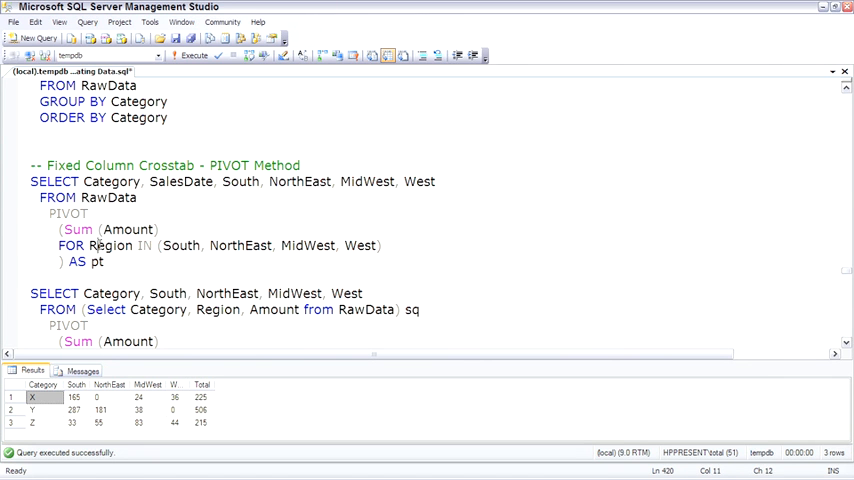
double_click(104, 246)
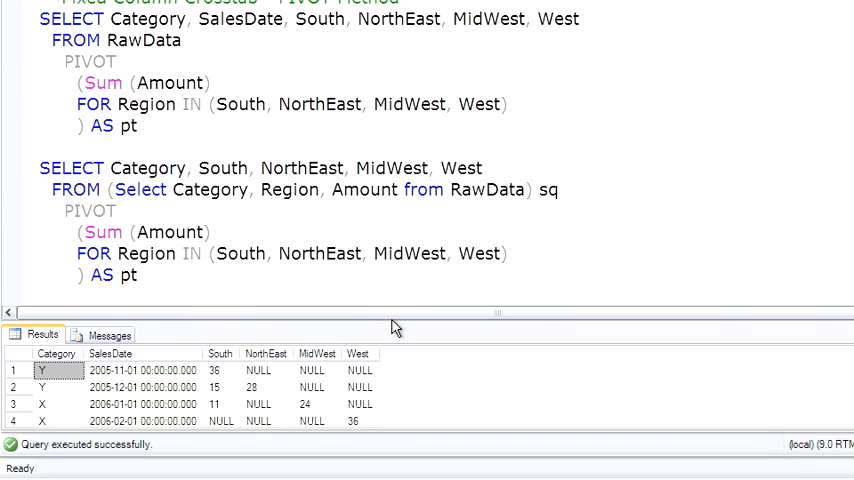
left_click_drag(384, 326, 384, 168)
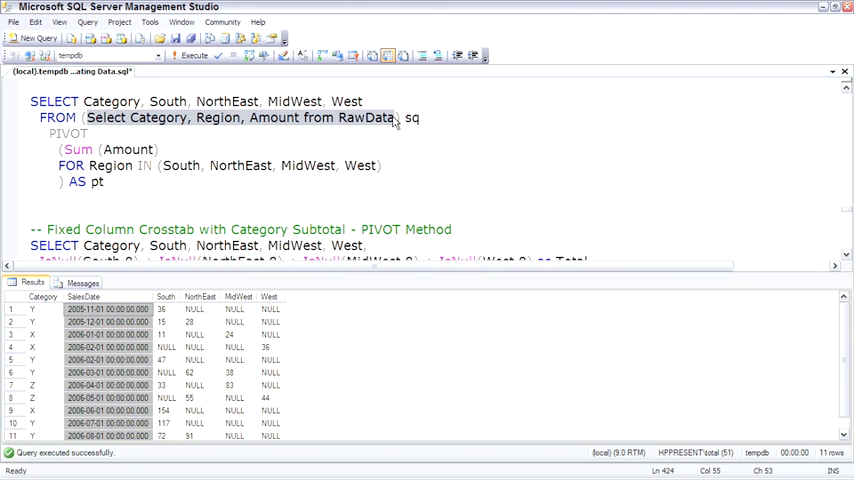
- Run the derived-table sq PIVOT, giving one row each for categories X, Y, Z by region
double_click(284, 116)
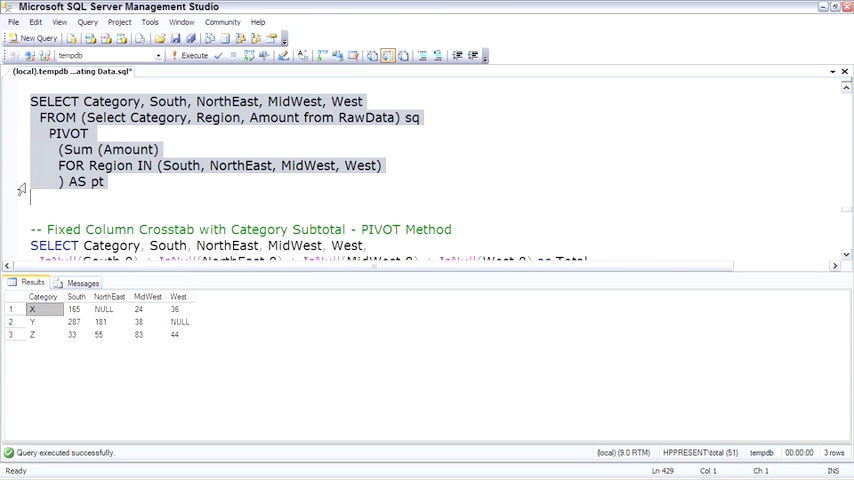
scroll("down", 3)
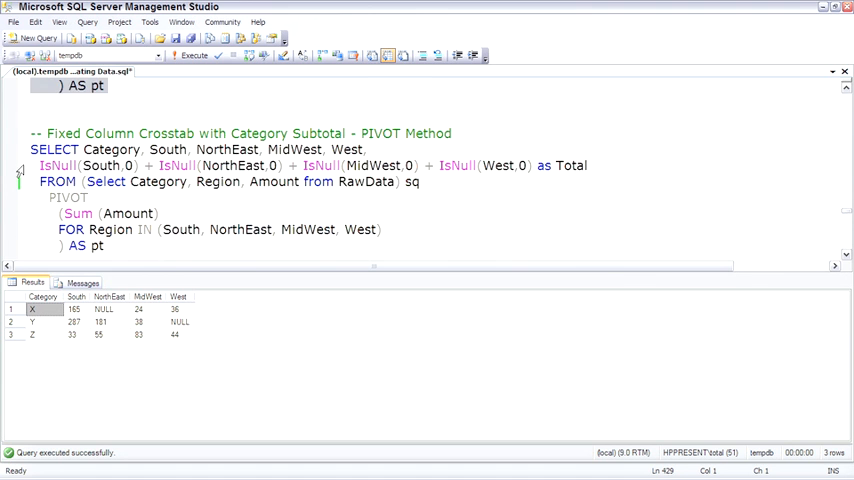
- Bring the Category Z filtered PIVOT query with IsNull-based Total into view
scroll("down", 3)
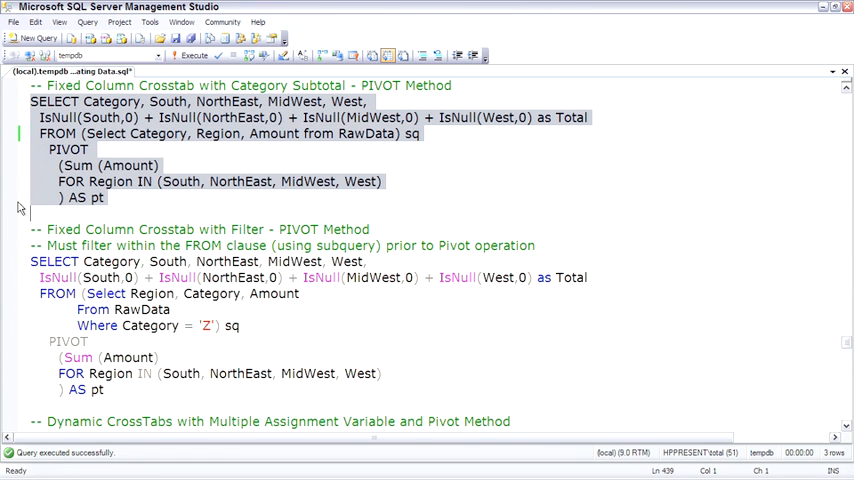
- Run the Category Z filtered PIVOT (Total 215) and mark its hard-coded region list
scroll("down", 3)
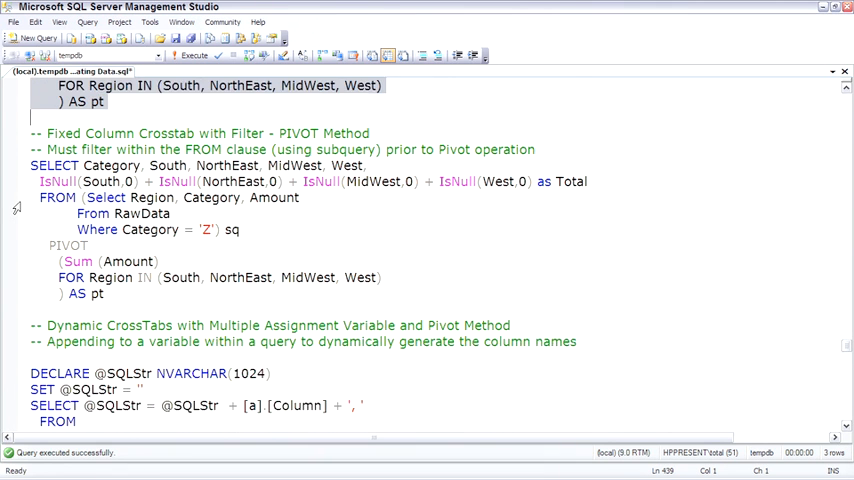
scroll("down", 3)
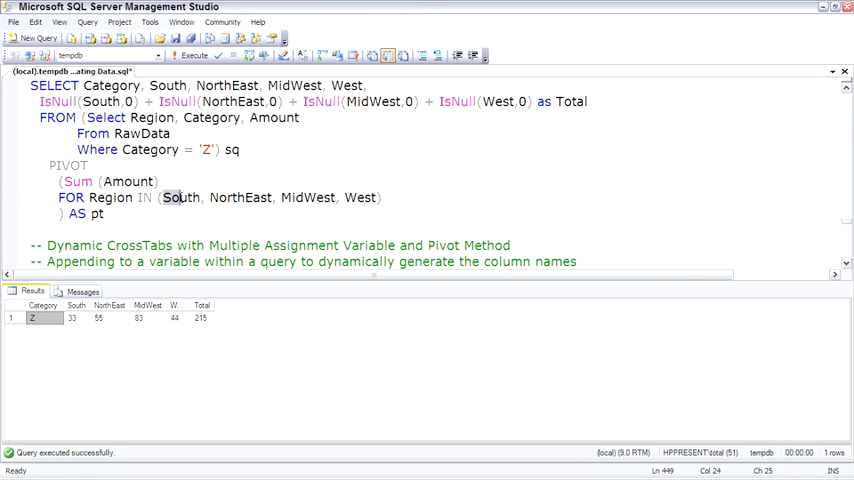
left_click_drag(164, 196, 376, 196)
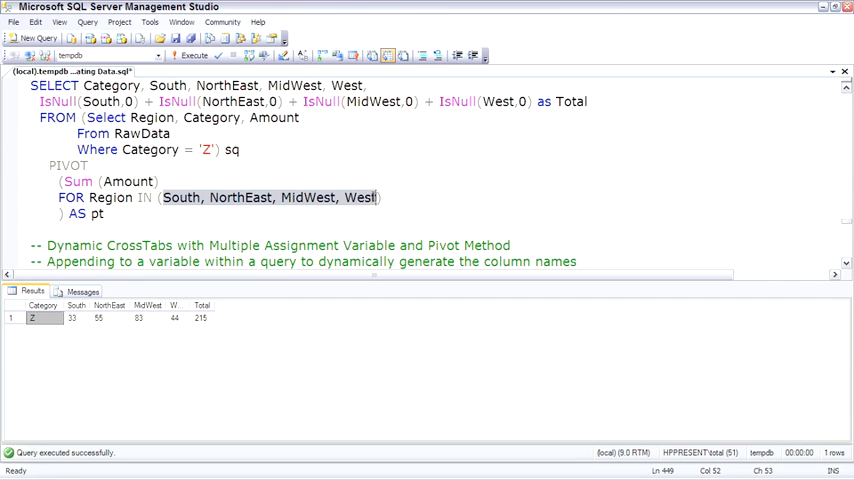
mouse_move(372, 202)
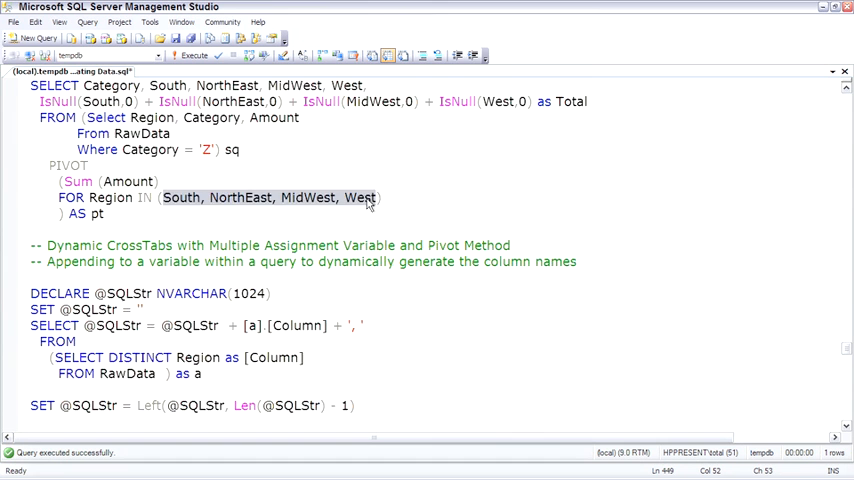
scroll("down", 3)
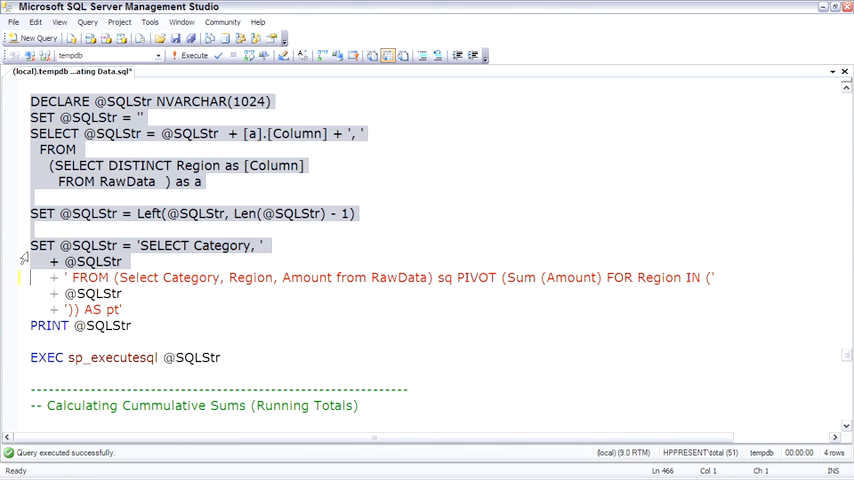
- Execute the dynamic PIVOT and read the printed SQL listing MidWest, NorthEast, South, West
left_click(196, 56)
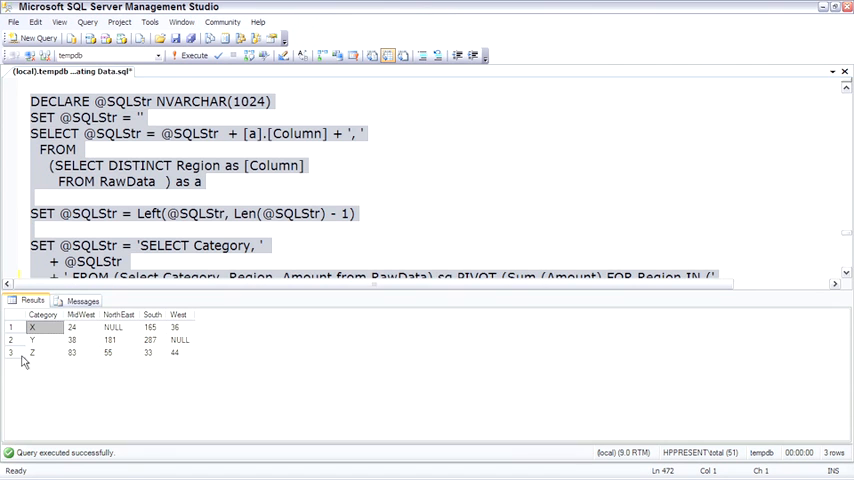
left_click(82, 300)
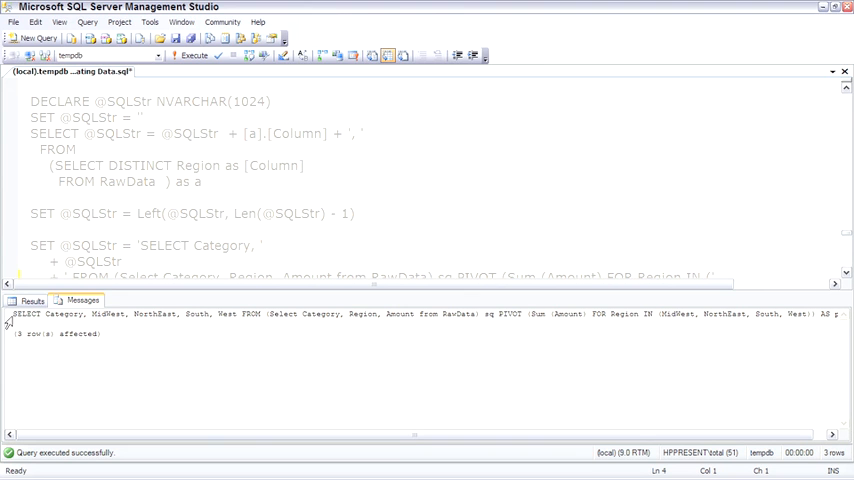
mouse_move(568, 314)
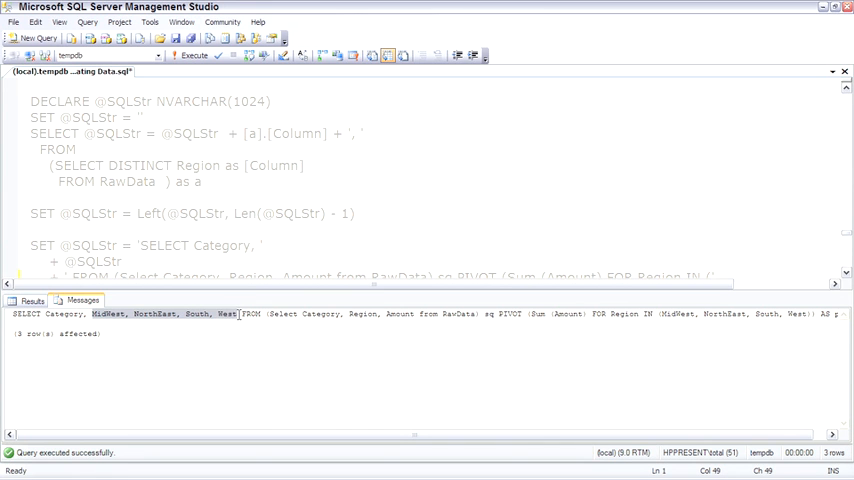
mouse_move(500, 340)
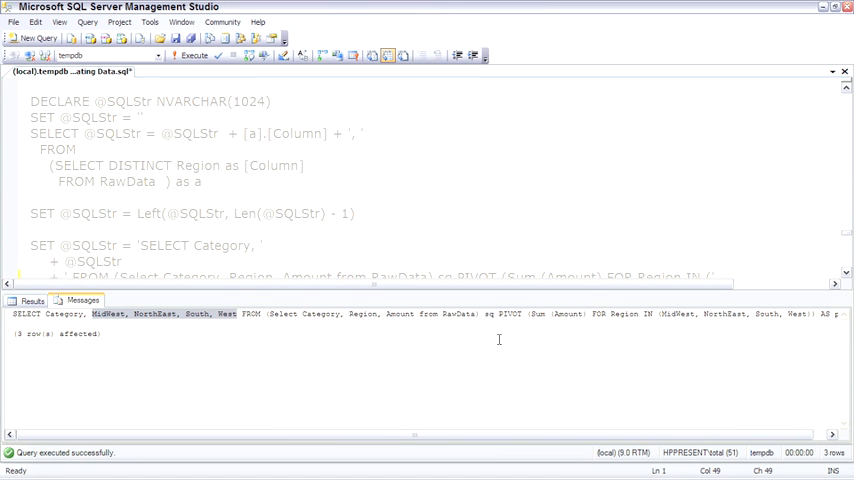